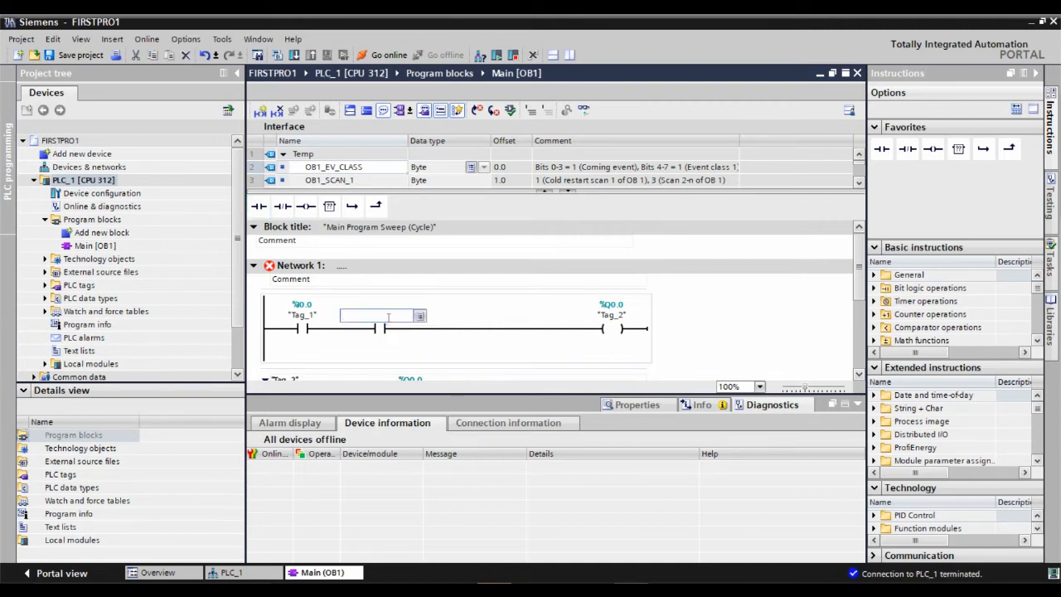
# Step: Address the second Network 1 contact as I0.1, creating the tag Tag_3
pyautogui.write('10.1')
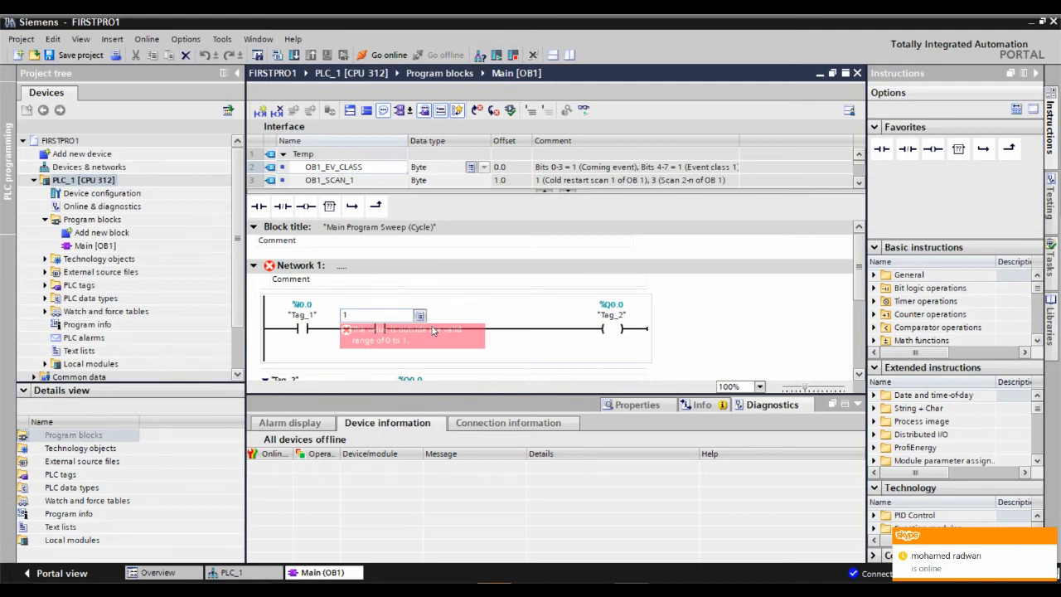
pyautogui.write('10.1')
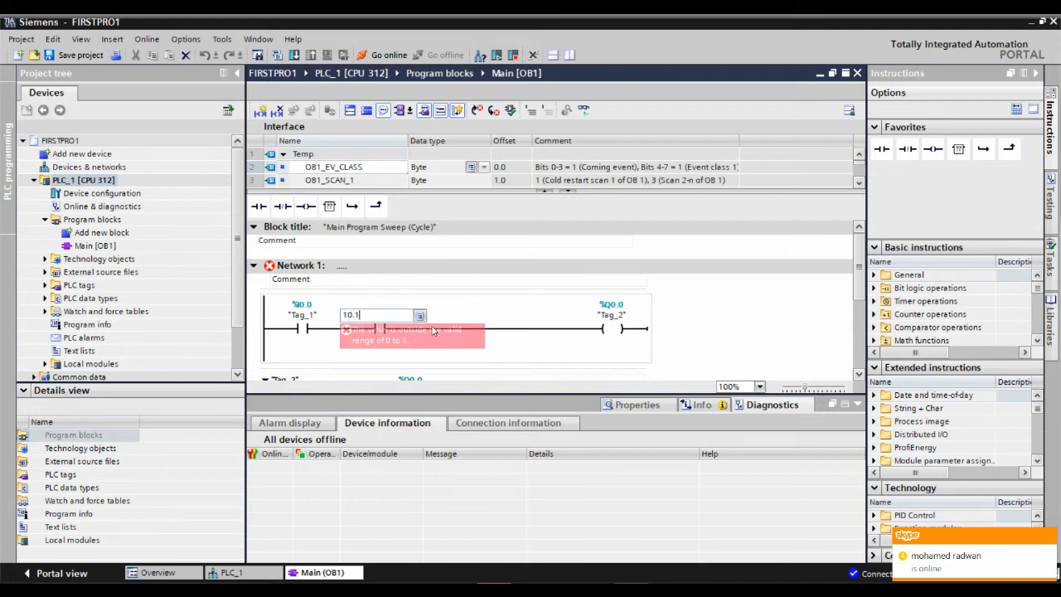
pyautogui.press('BackSpace')
pyautogui.write('%I')
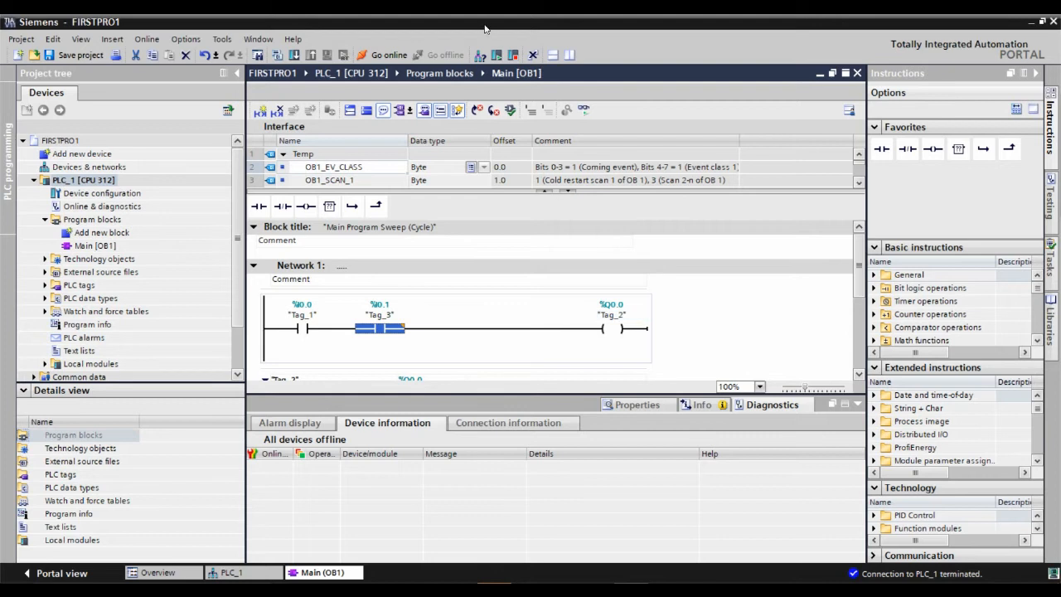
pyautogui.moveTo(297, 73)
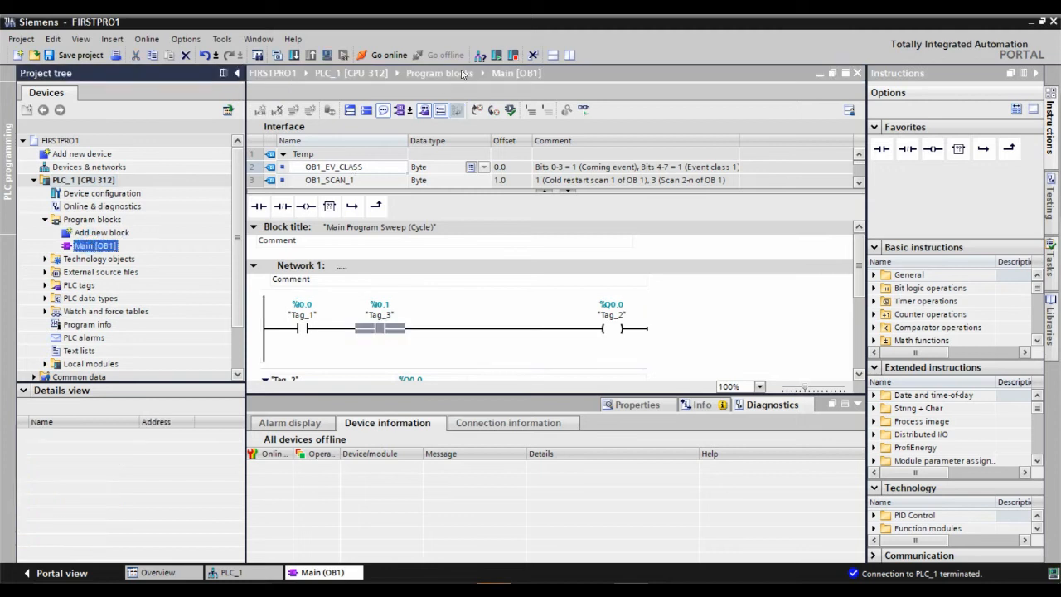
pyautogui.moveTo(496, 125)
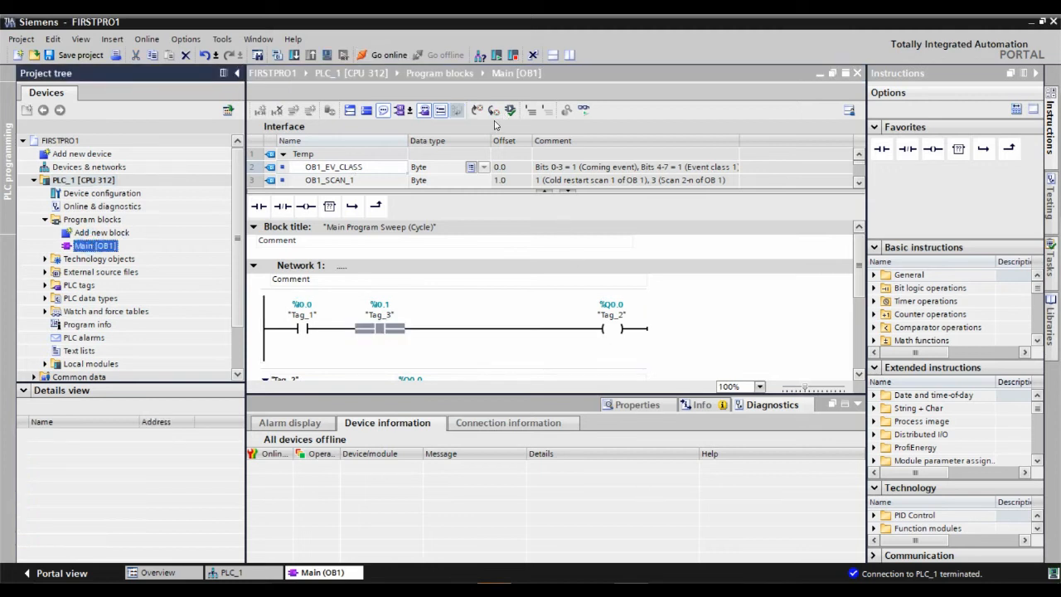
# Step: Try downloading Program blocks, cancelling the load blocked because the PLC is in RUN
pyautogui.click(92, 219)
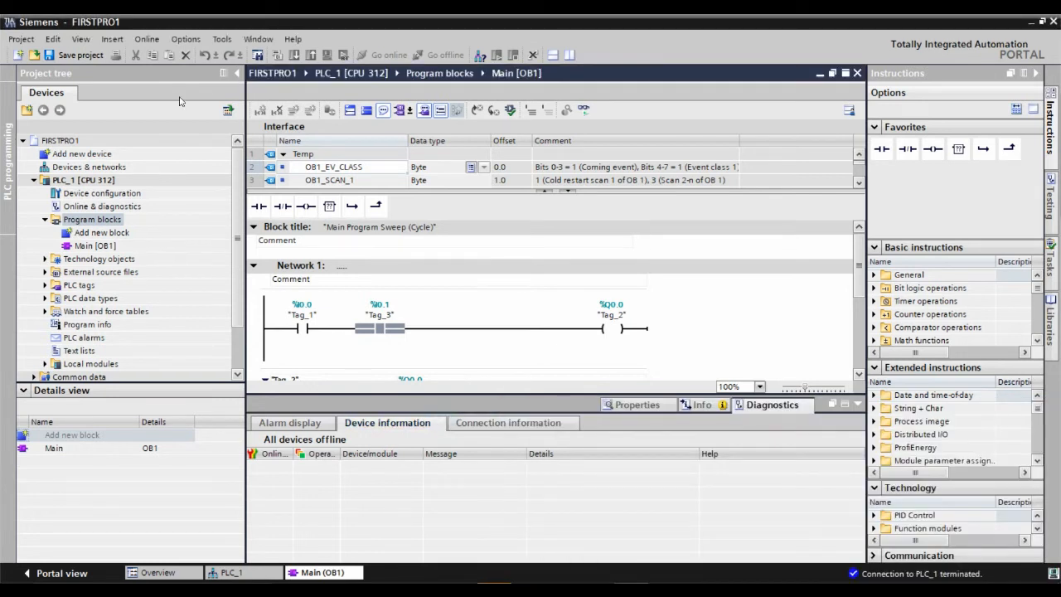
pyautogui.click(92, 219)
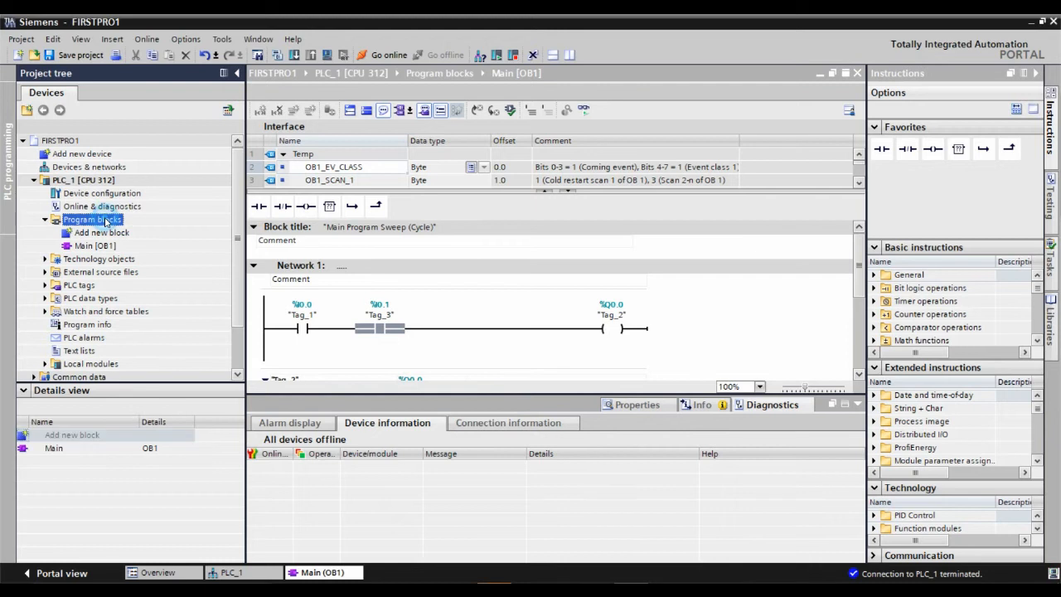
pyautogui.click(83, 180)
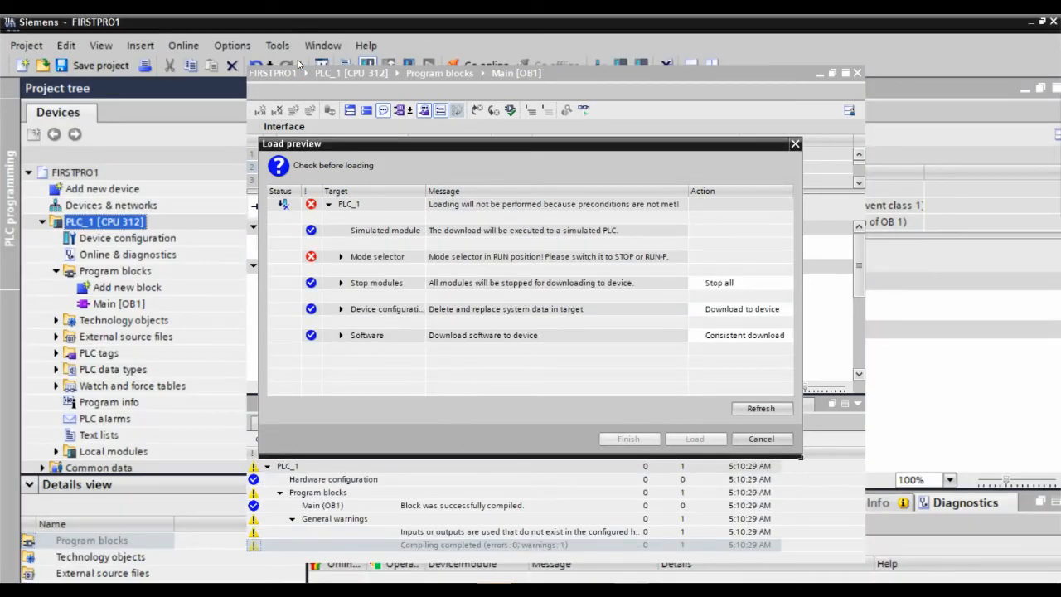
pyautogui.moveTo(763, 500)
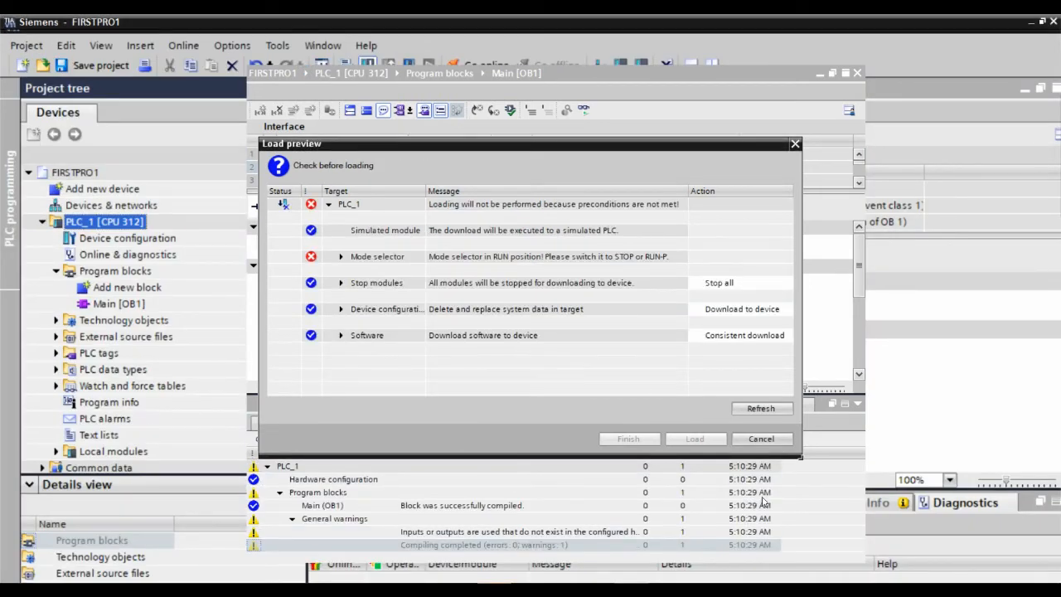
pyautogui.click(761, 438)
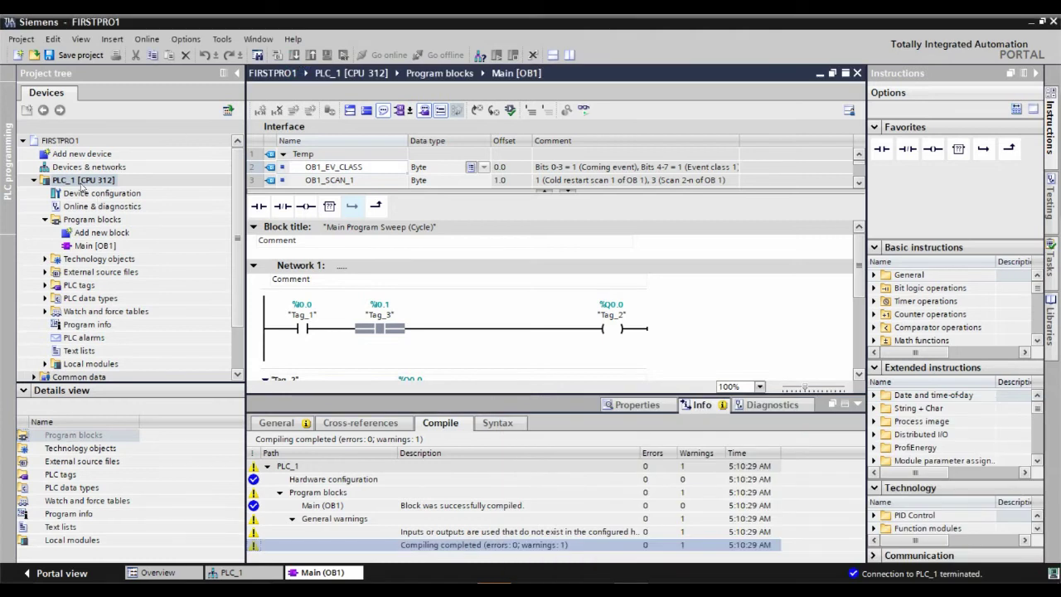
pyautogui.click(94, 245)
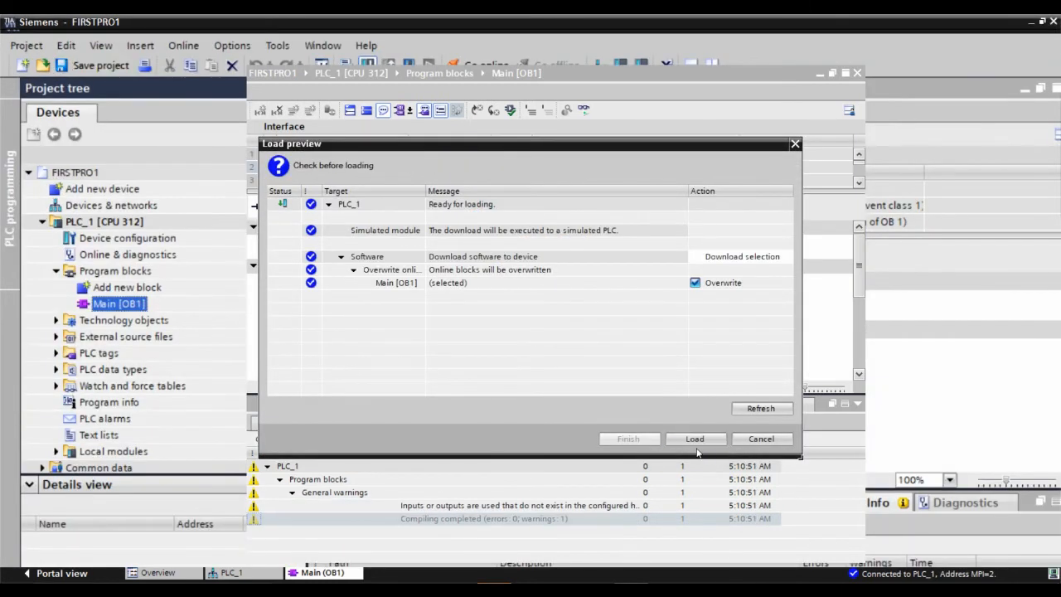
# Step: Load Main [OB1] into the simulated PLC and switch on live monitoring
pyautogui.click(694, 438)
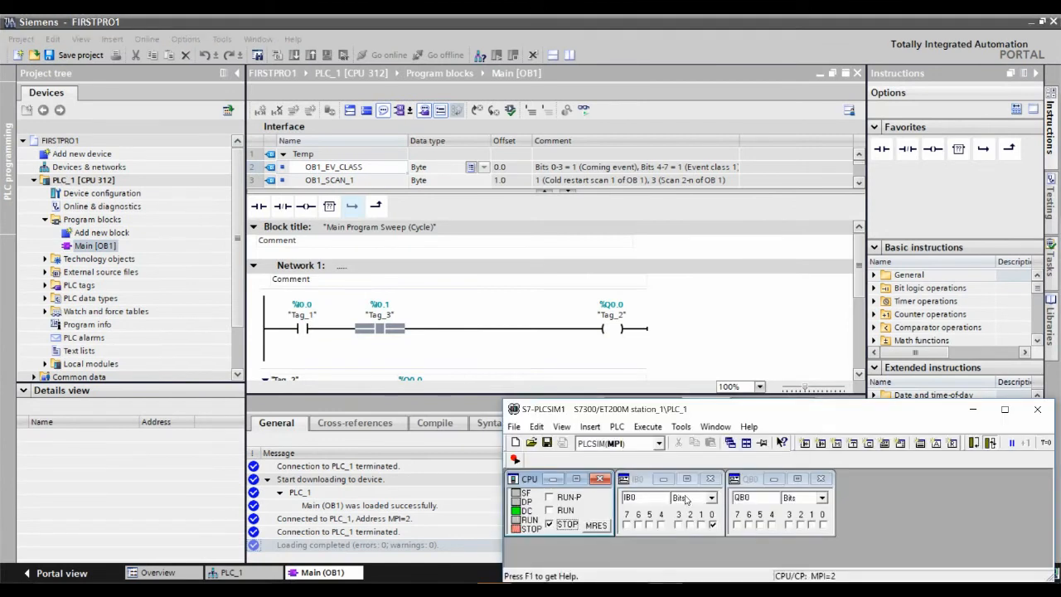
pyautogui.moveTo(556, 515)
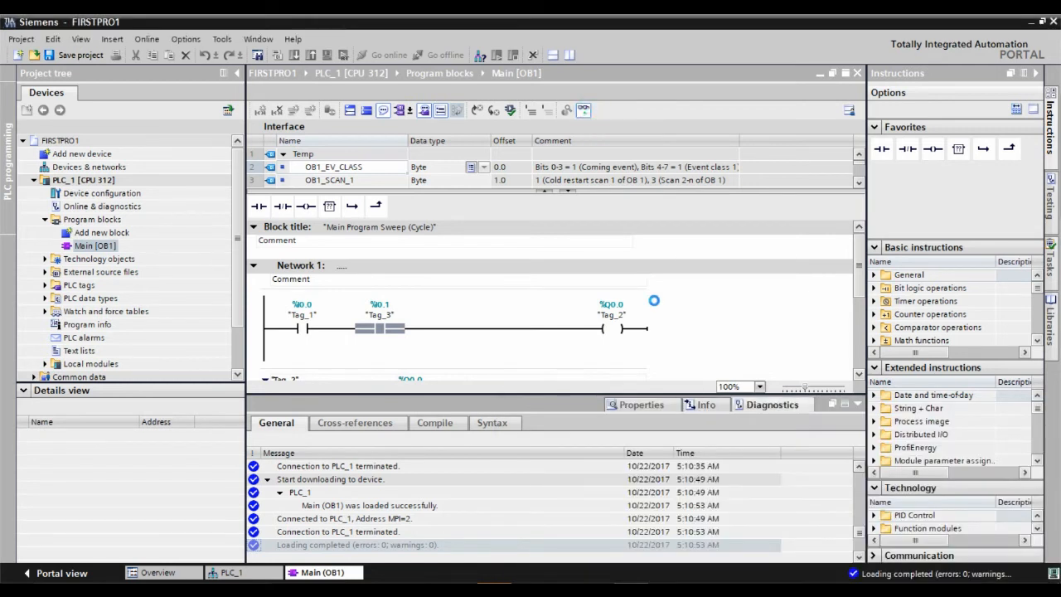
pyautogui.click(772, 405)
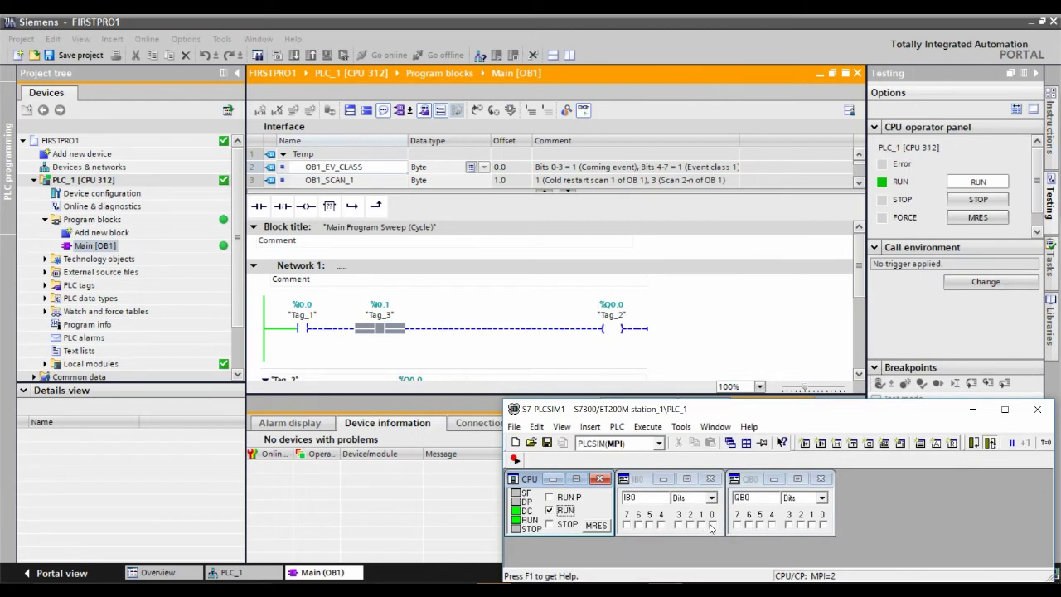
# Step: Switch on simulated inputs I0.0 and I0.1 in PLCSIM to energize Q0.0
pyautogui.click(712, 524)
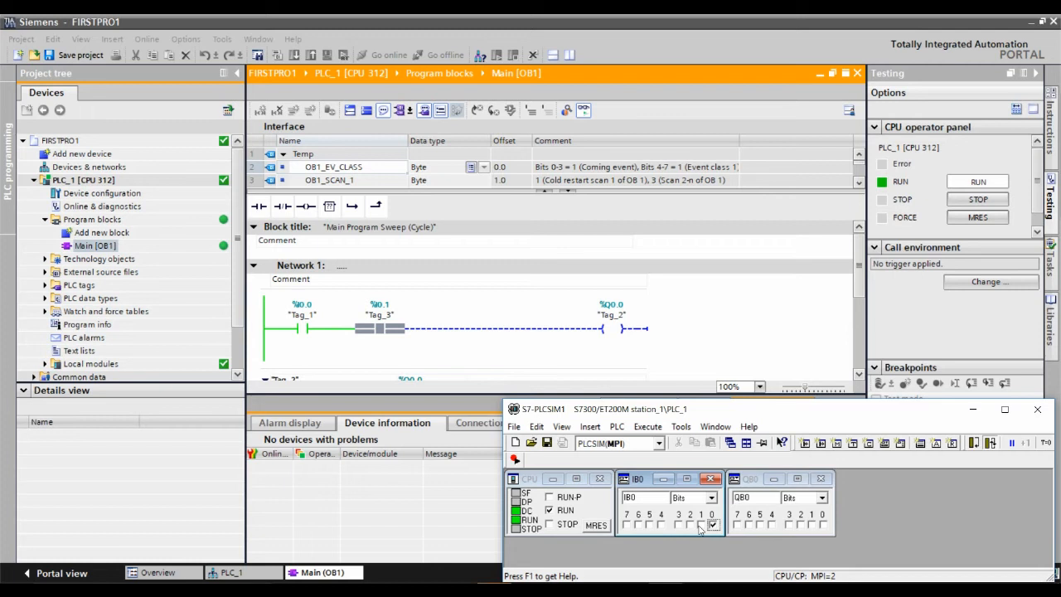
pyautogui.click(701, 525)
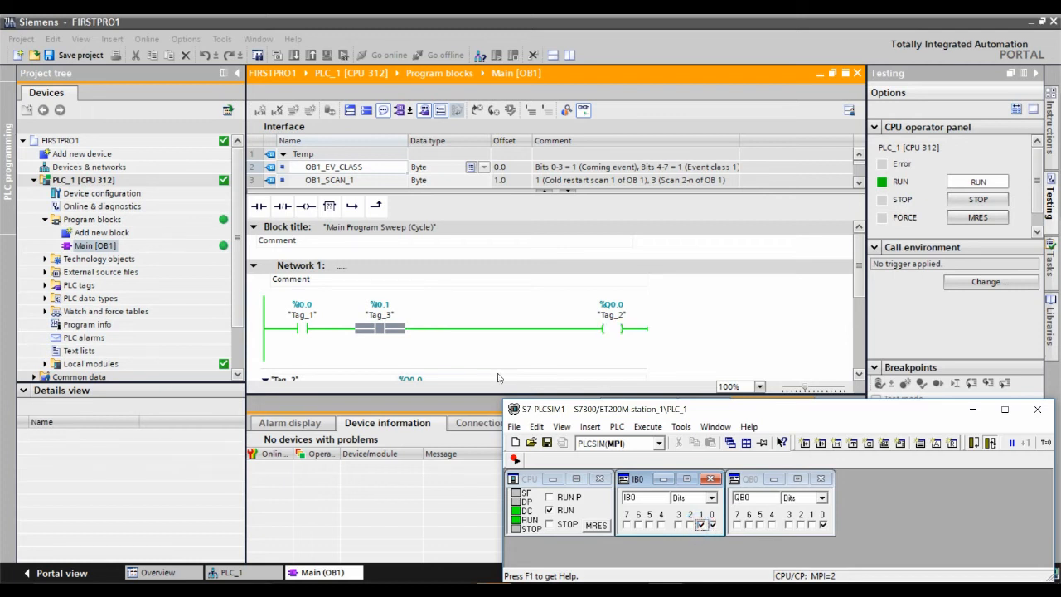
pyautogui.moveTo(766, 367)
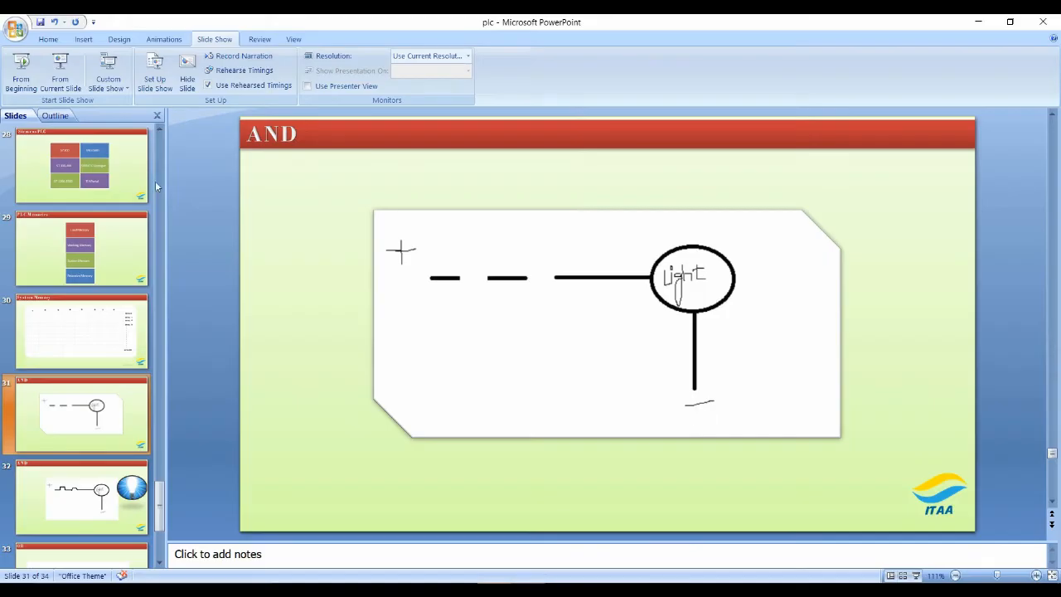
pyautogui.moveTo(60, 75)
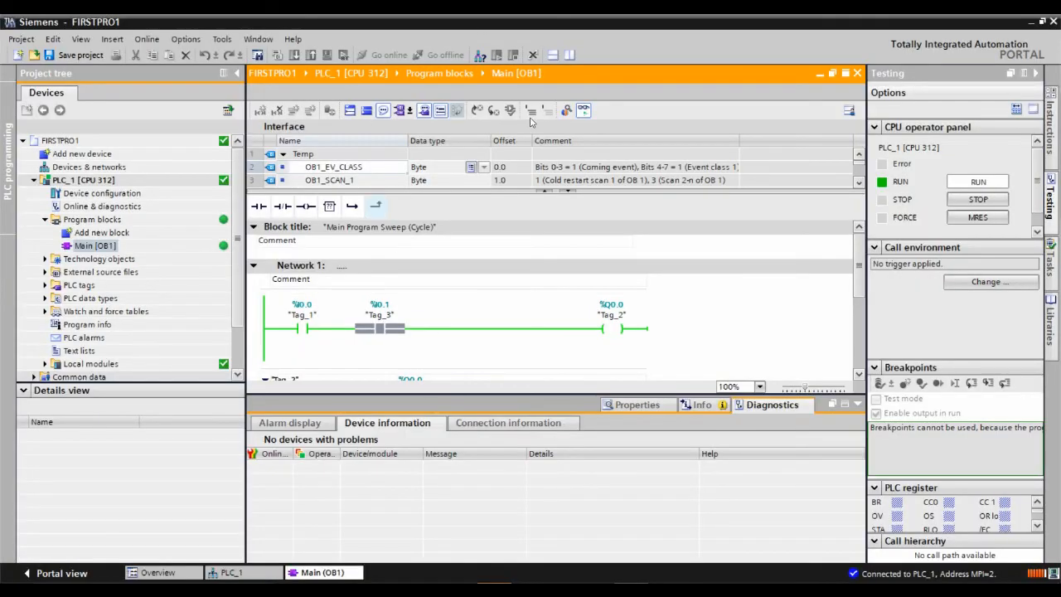
# Step: Place the I0.1 contact on a parallel branch below the I0.0 contact
pyautogui.click(445, 55)
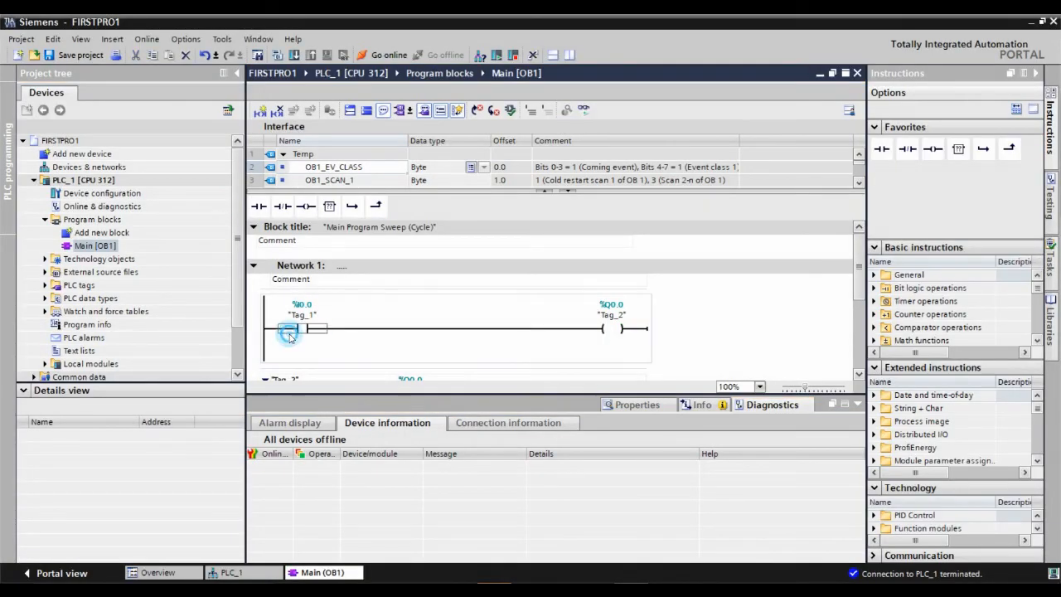
pyautogui.click(290, 328)
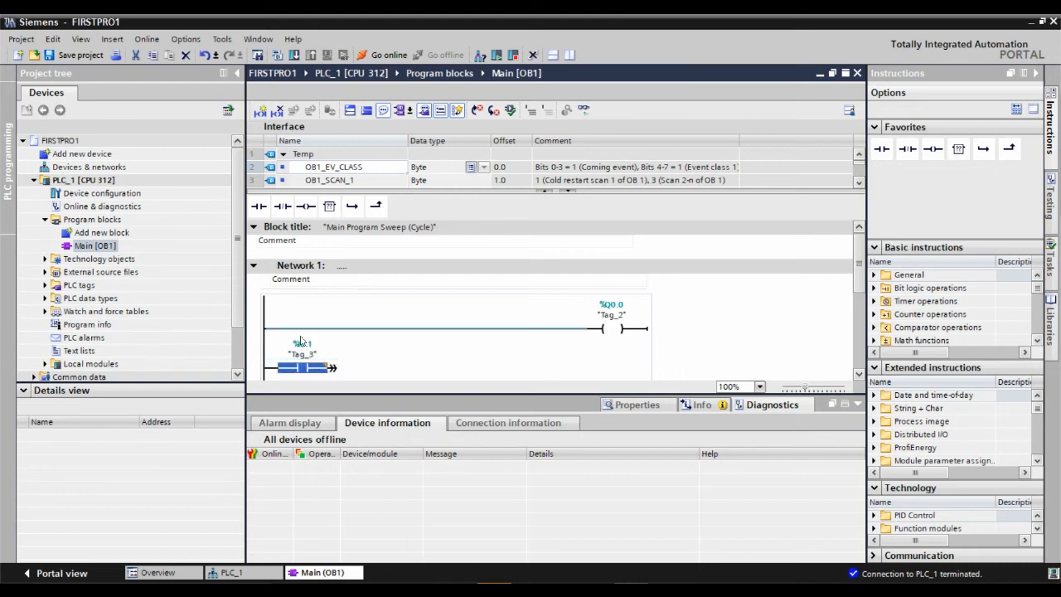
pyautogui.click(259, 207)
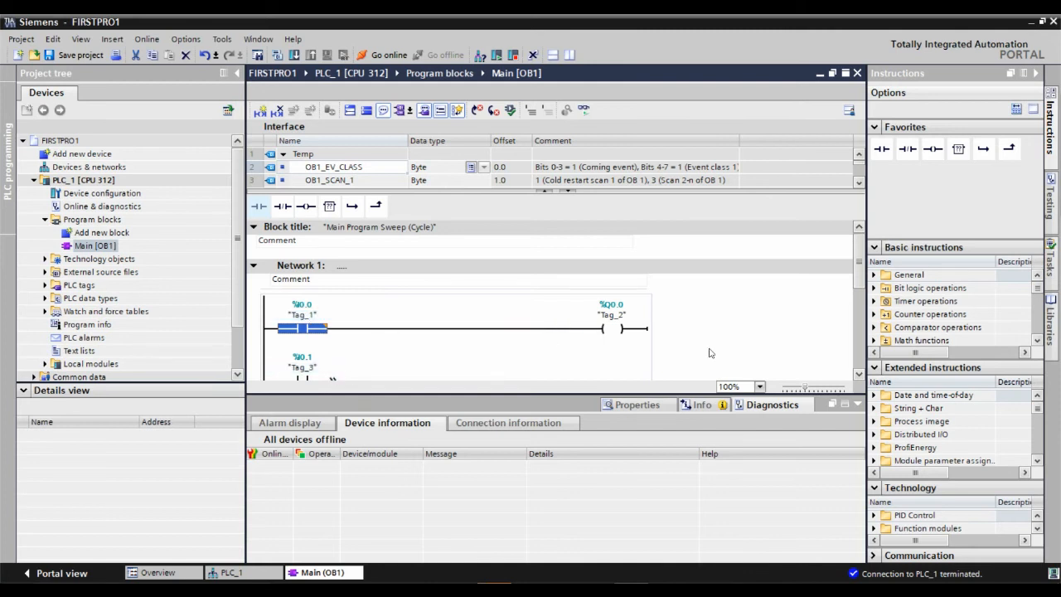
pyautogui.moveTo(856, 378)
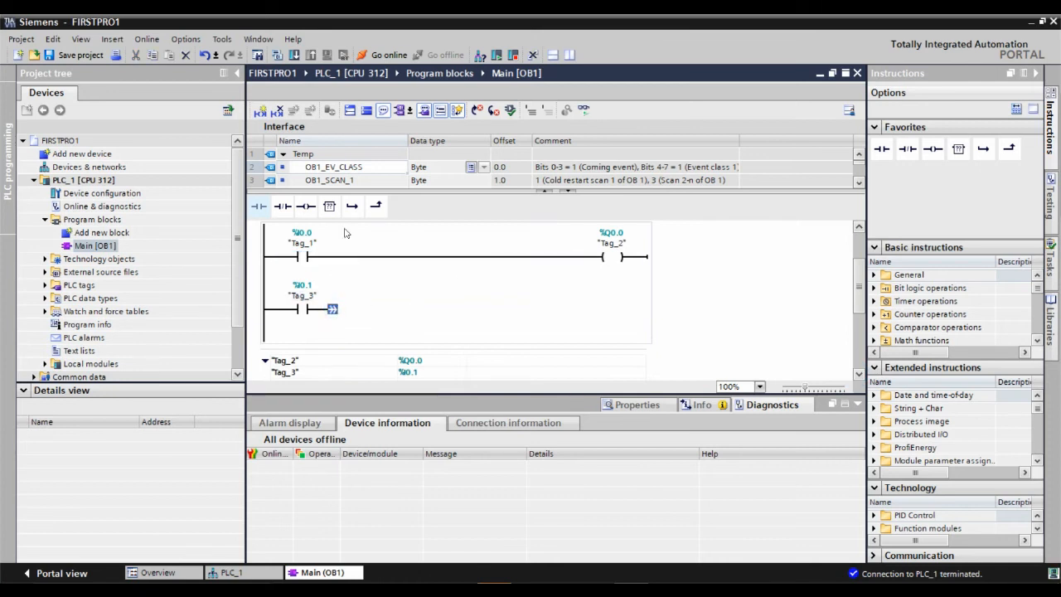
pyautogui.moveTo(376, 205)
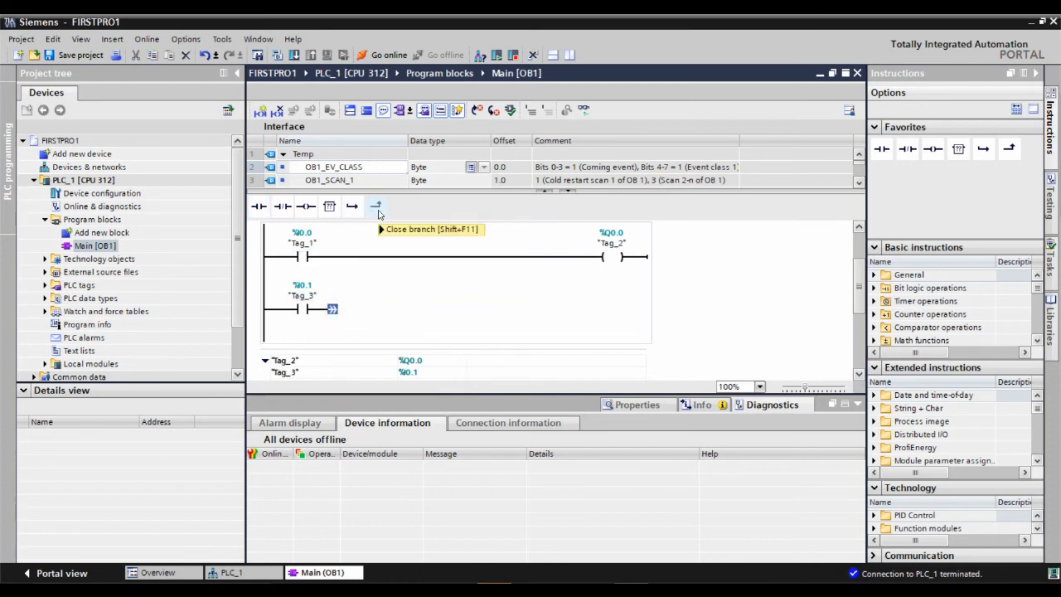
pyautogui.click(375, 205)
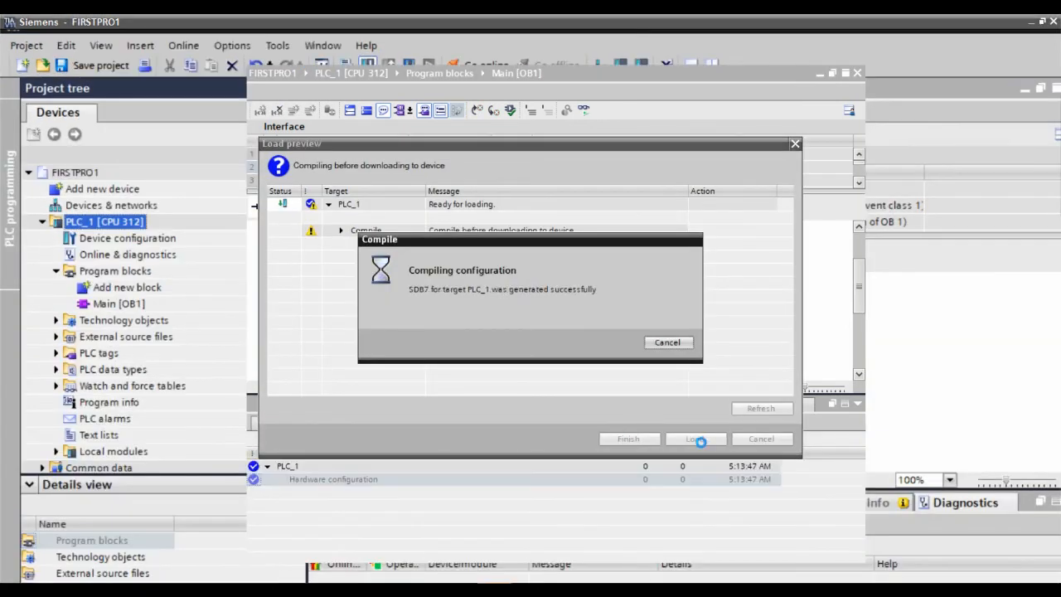
# Step: Load the program, put the simulated CPU in RUN, and toggle input I0.1
pyautogui.click(695, 439)
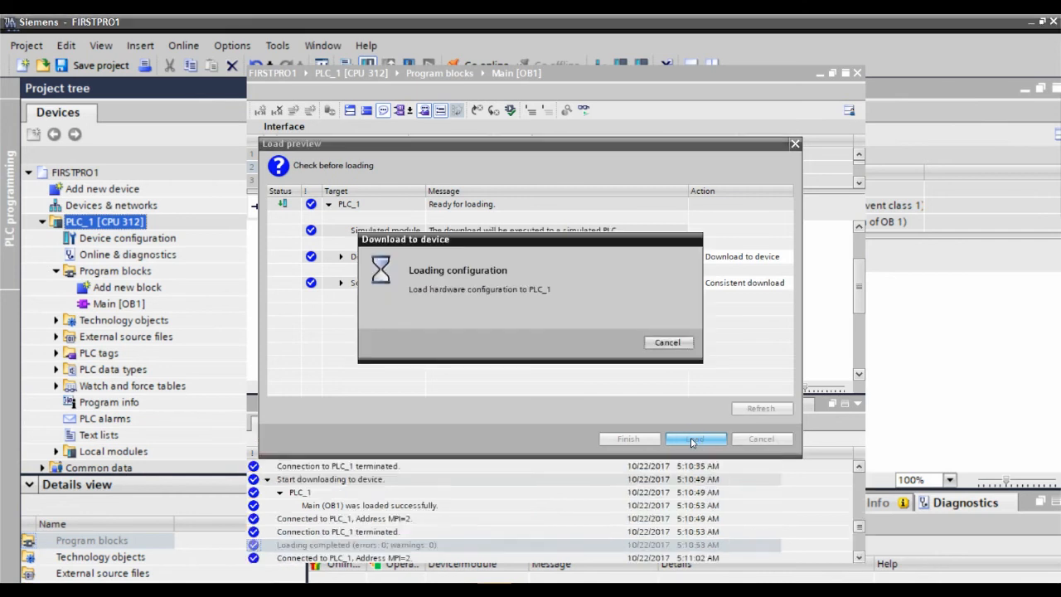
pyautogui.click(695, 439)
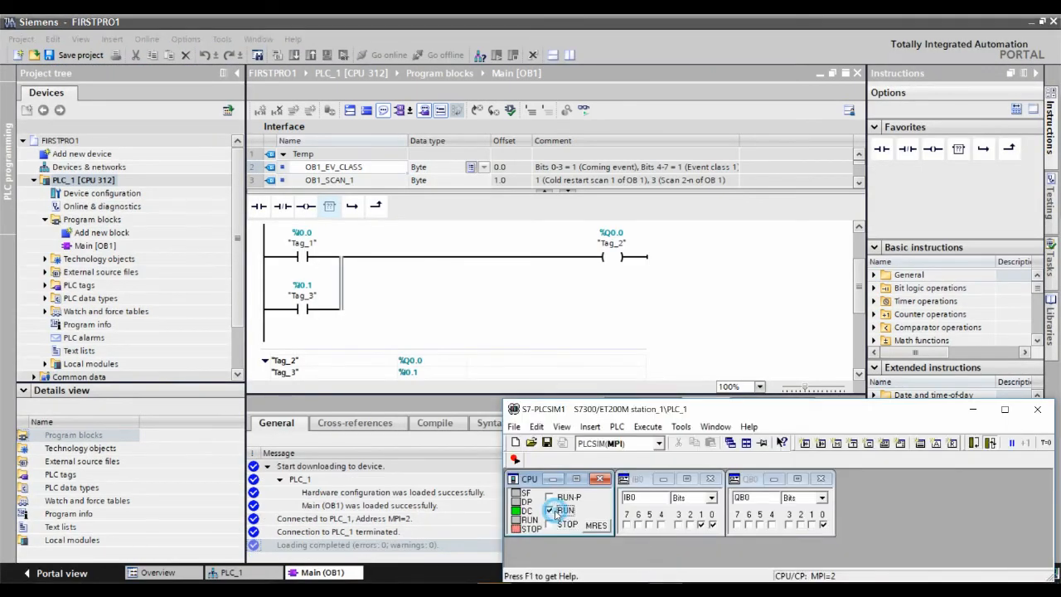
pyautogui.click(550, 510)
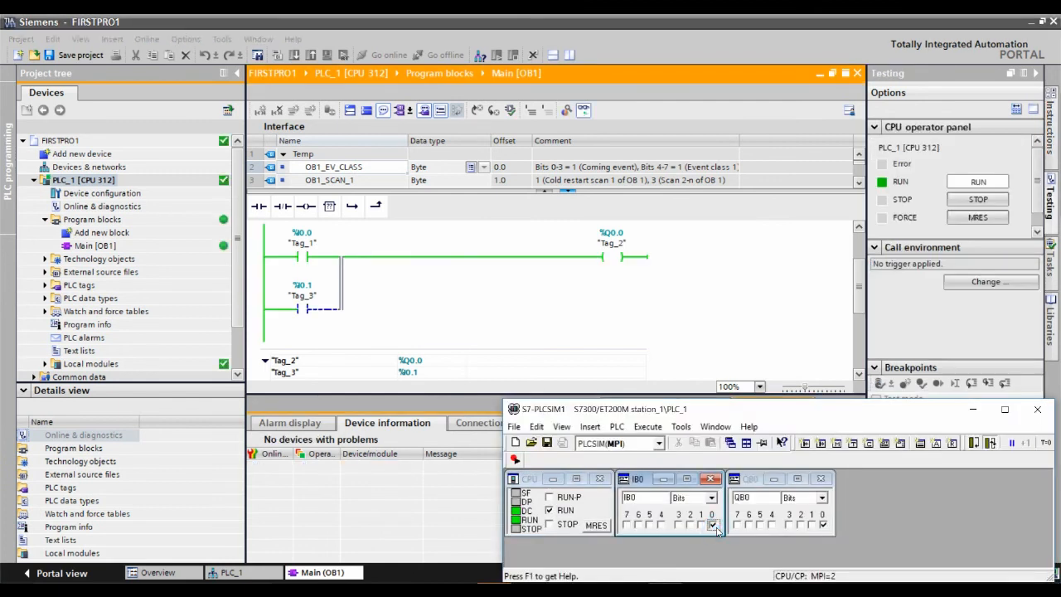
pyautogui.moveTo(275, 271)
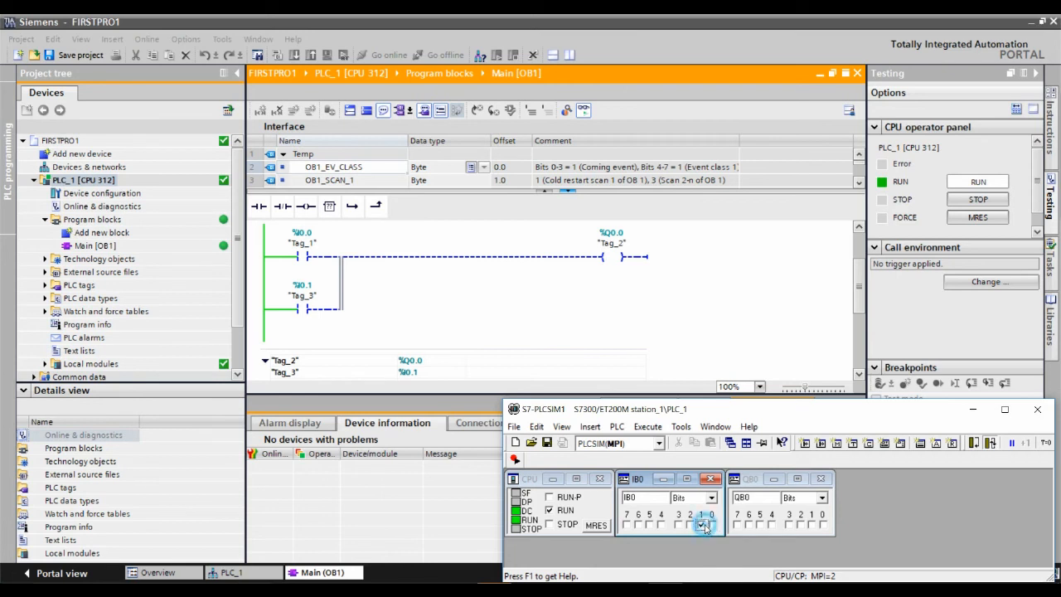
pyautogui.click(702, 525)
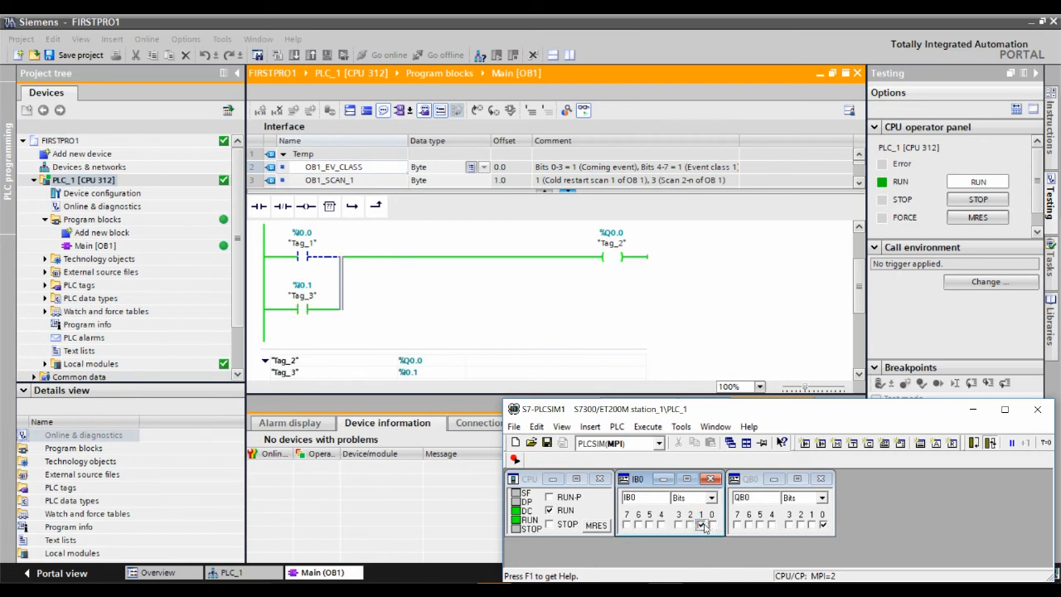
pyautogui.click(711, 525)
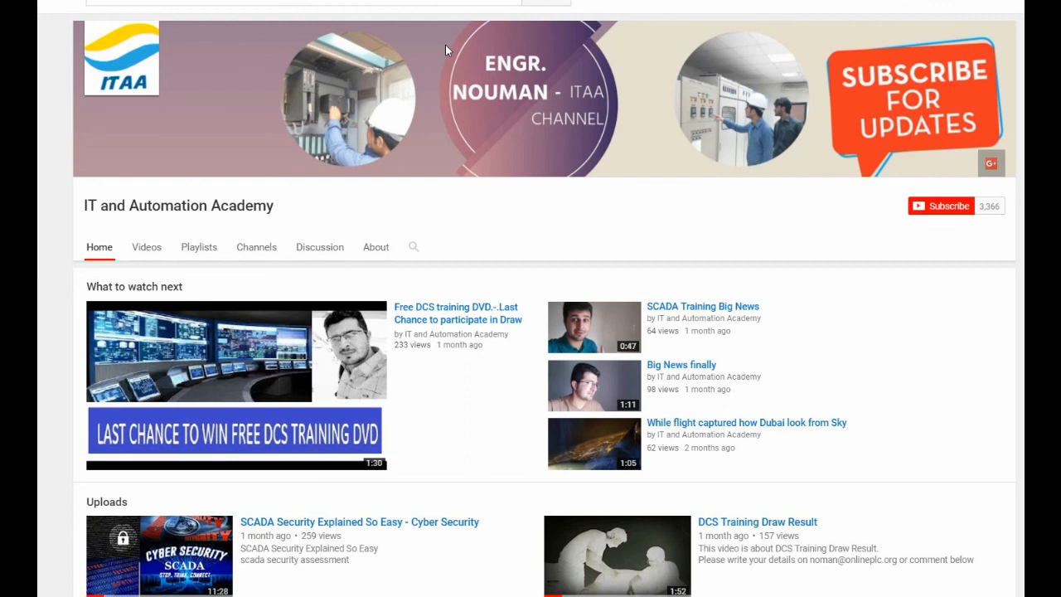
pyautogui.moveTo(908, 209)
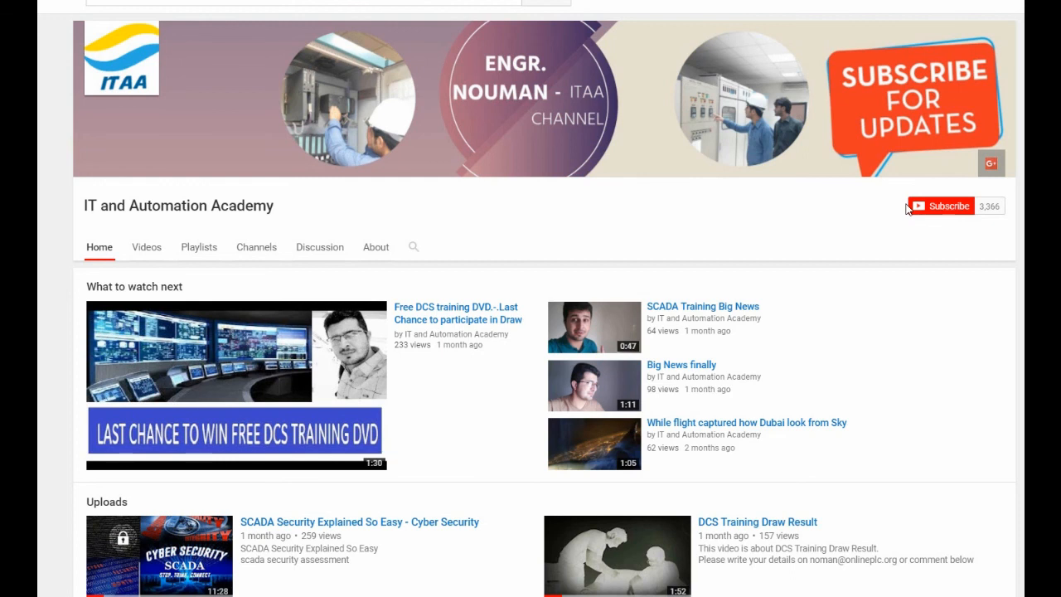
pyautogui.moveTo(941, 206)
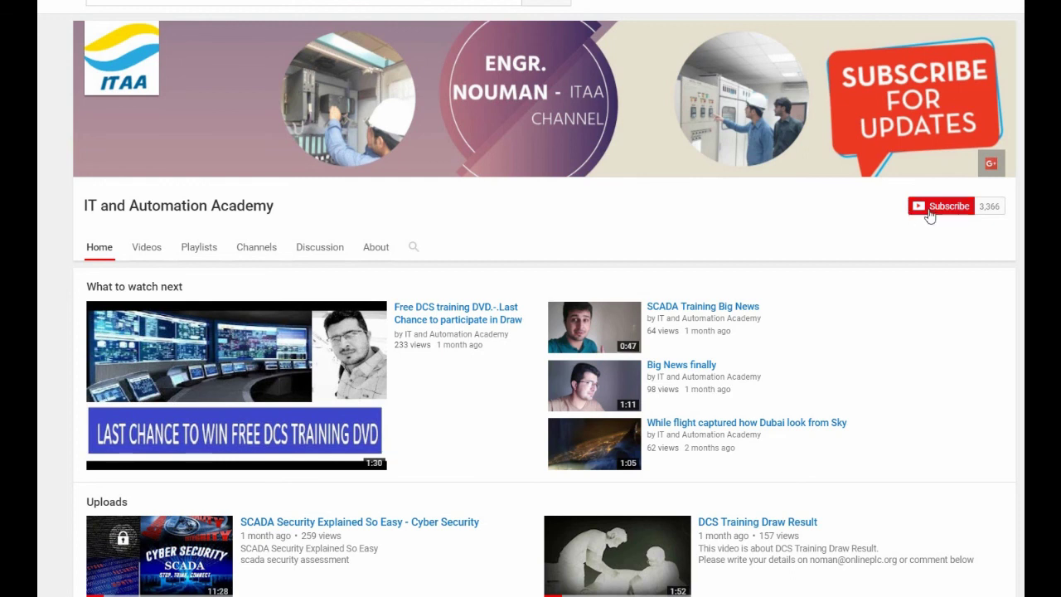
# Step: Subscribe to IT and Automation Academy and save 'Send me all notifications'
pyautogui.click(942, 205)
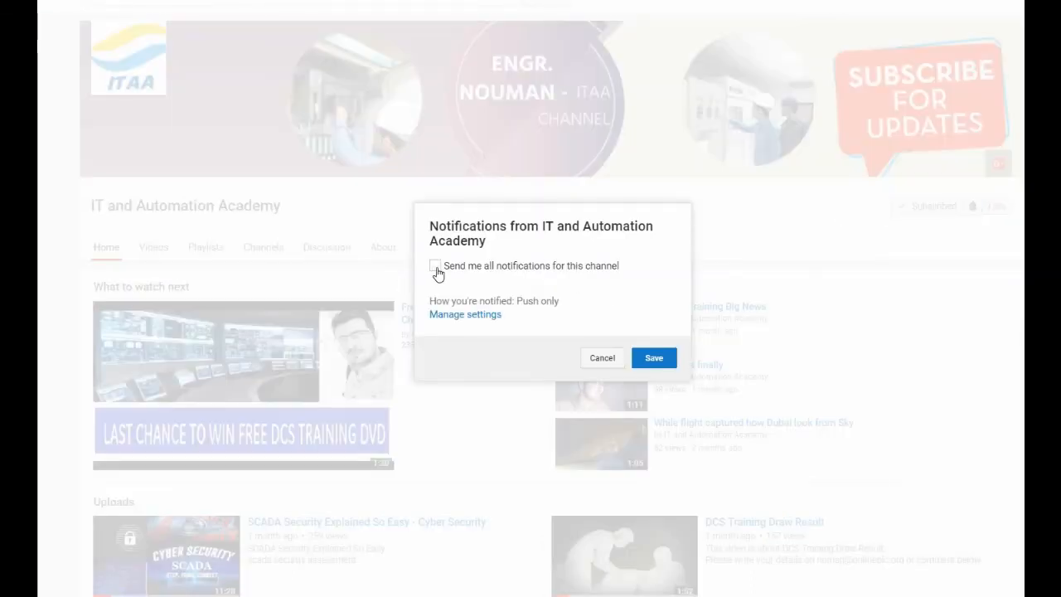
pyautogui.click(436, 265)
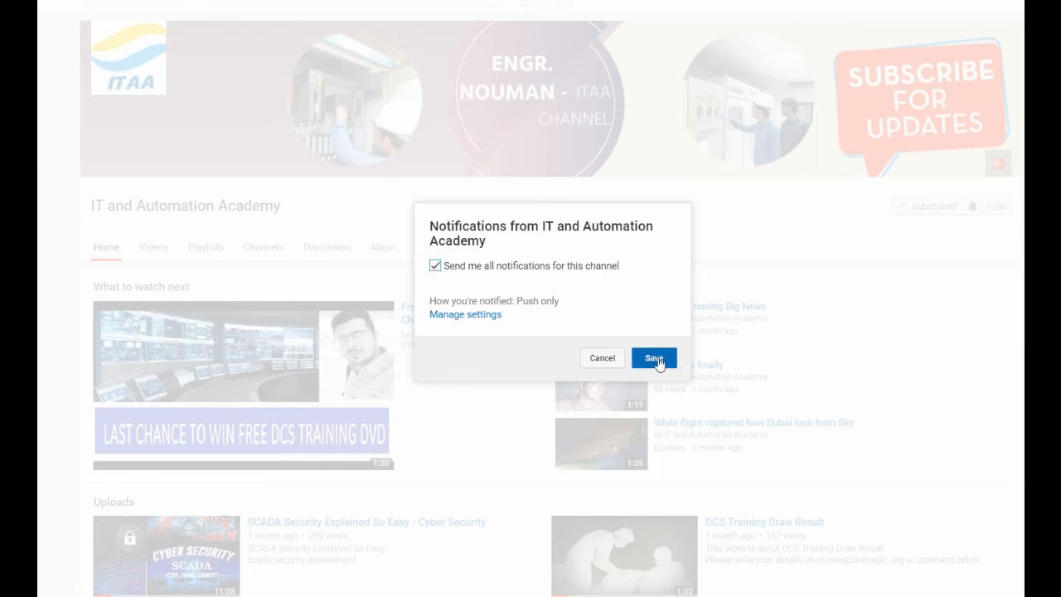
pyautogui.click(654, 357)
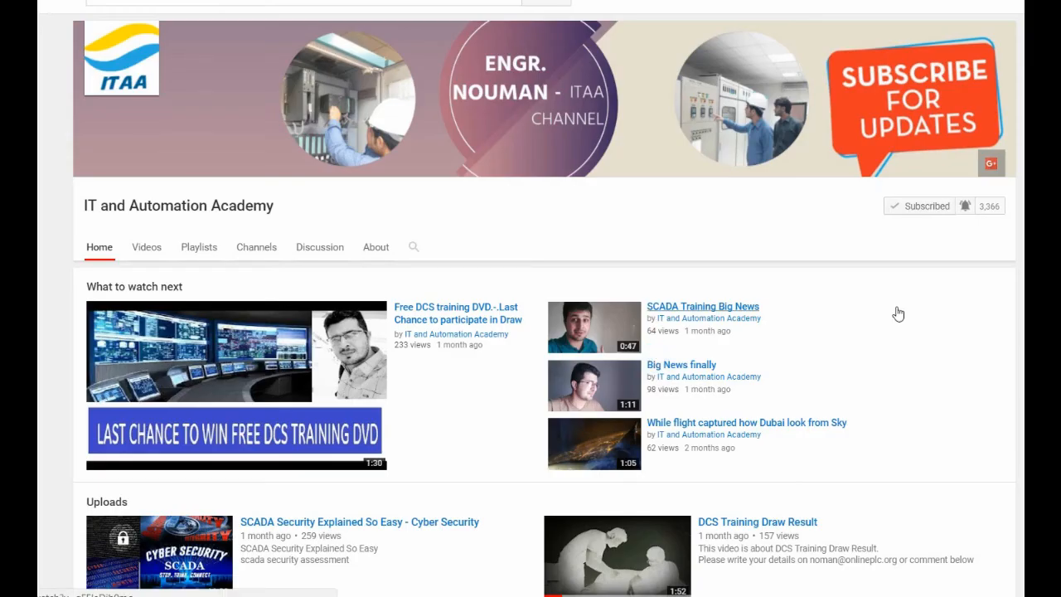
pyautogui.moveTo(898, 313)
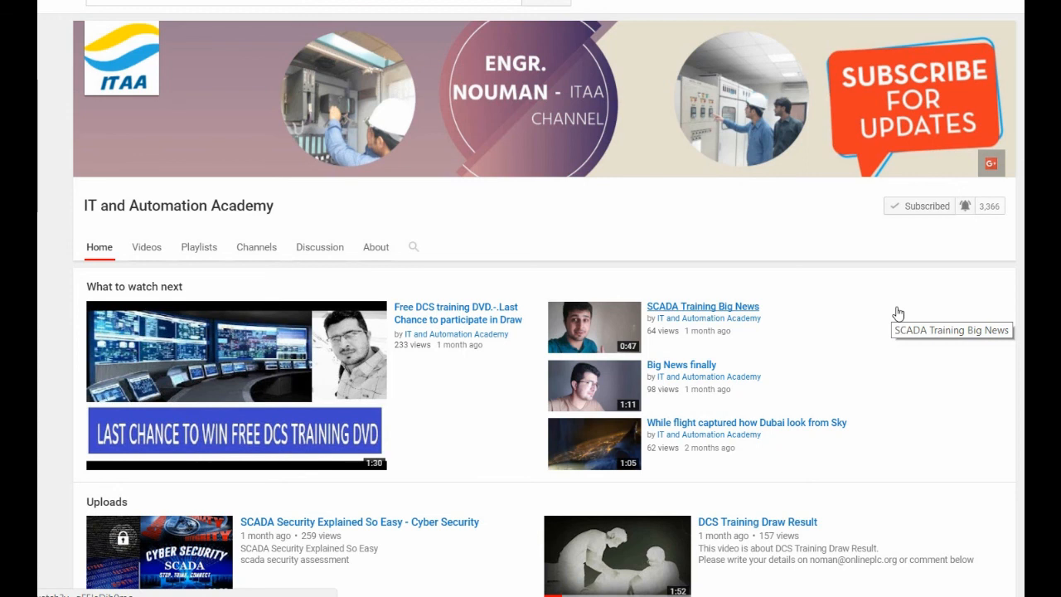